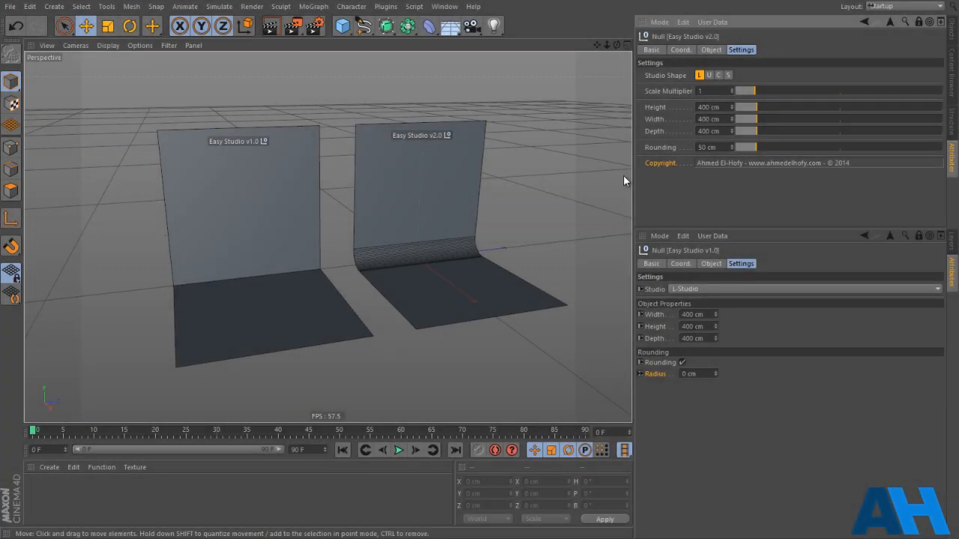
mouse_move(659, 192)
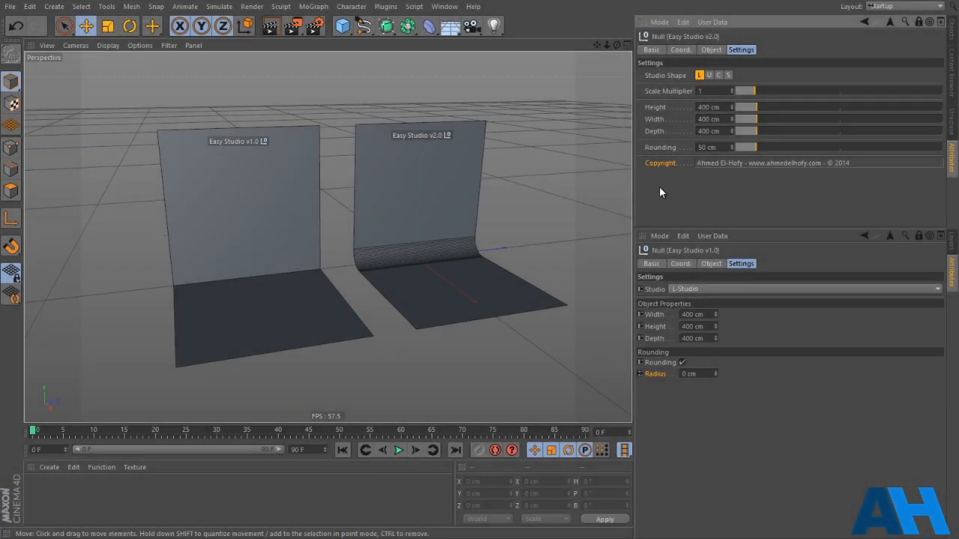
mouse_move(472, 216)
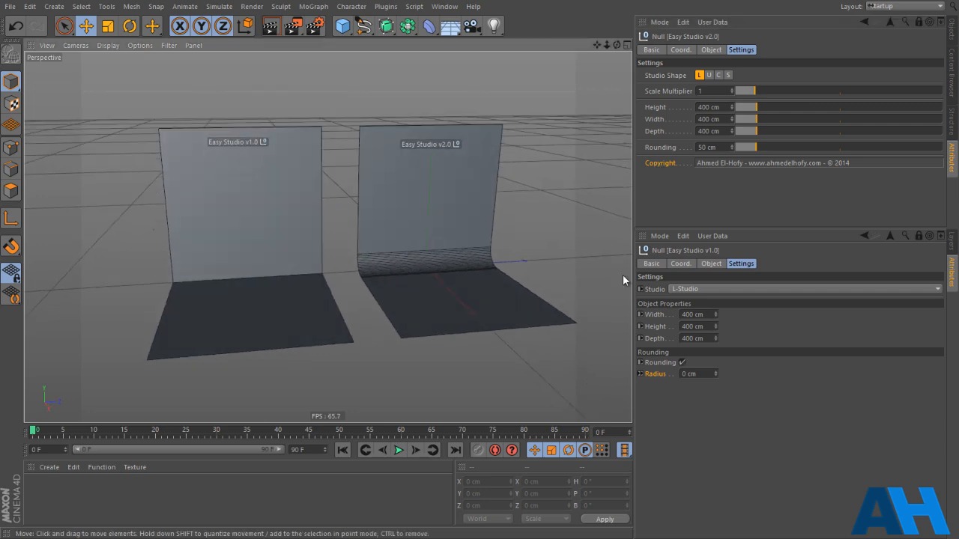
mouse_move(444, 195)
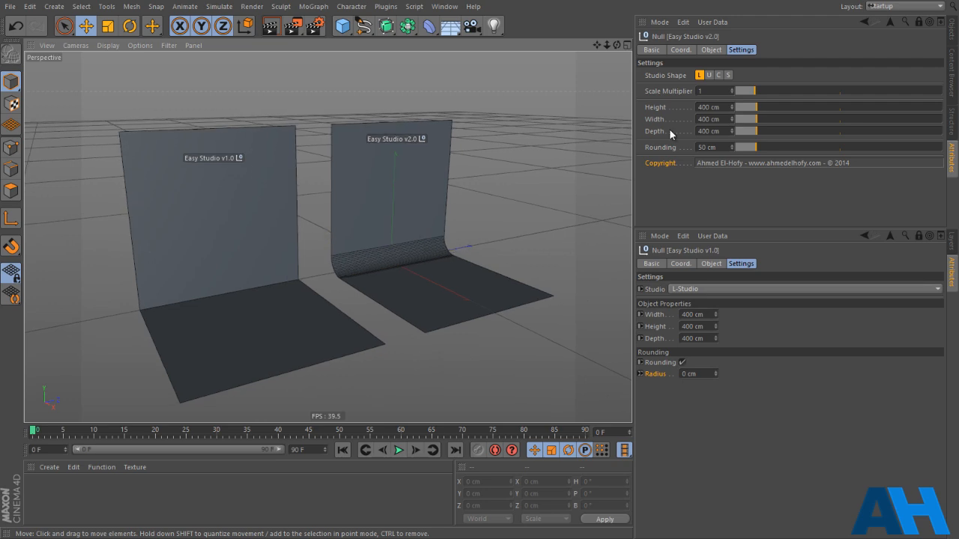
Scale the v2.0 studio up to about 925 cm tall, then reset its Scale Multiplier to default
drag(746, 91, 824, 92)
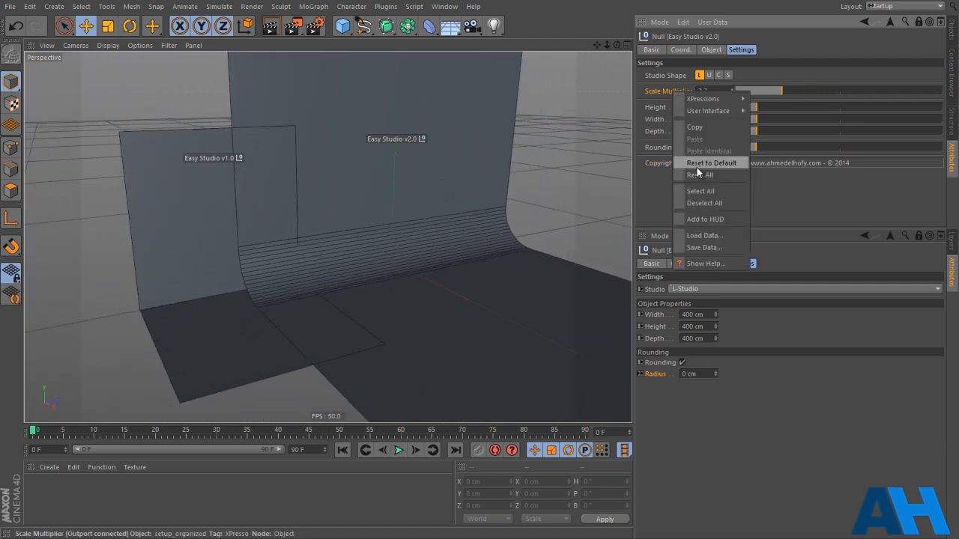
click(710, 162)
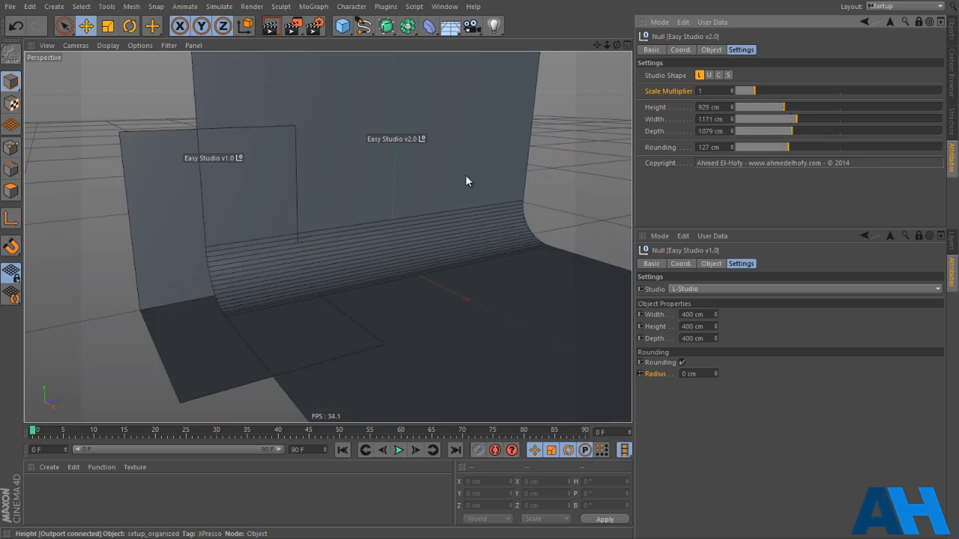
Cycle the v2.0 studio through the U, C and S shapes
click(709, 75)
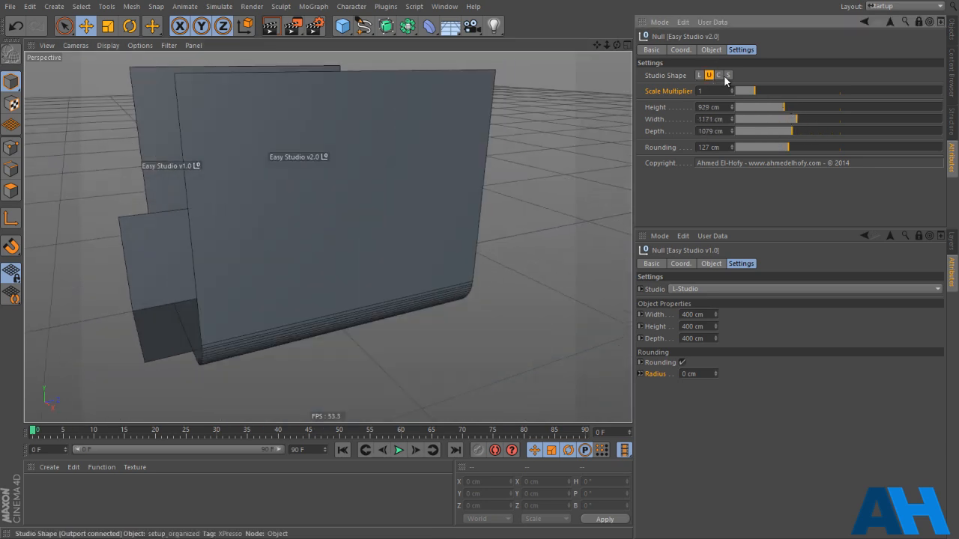
click(719, 75)
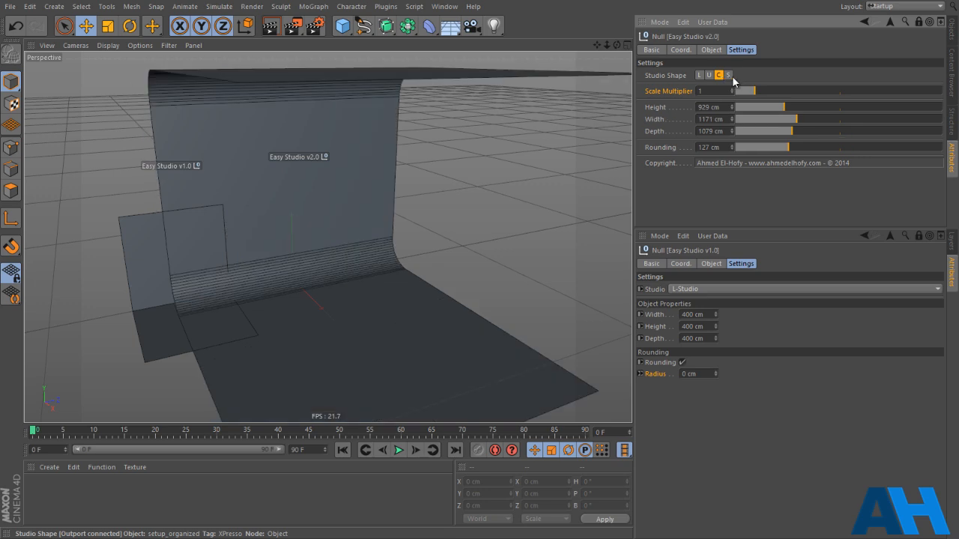
click(728, 74)
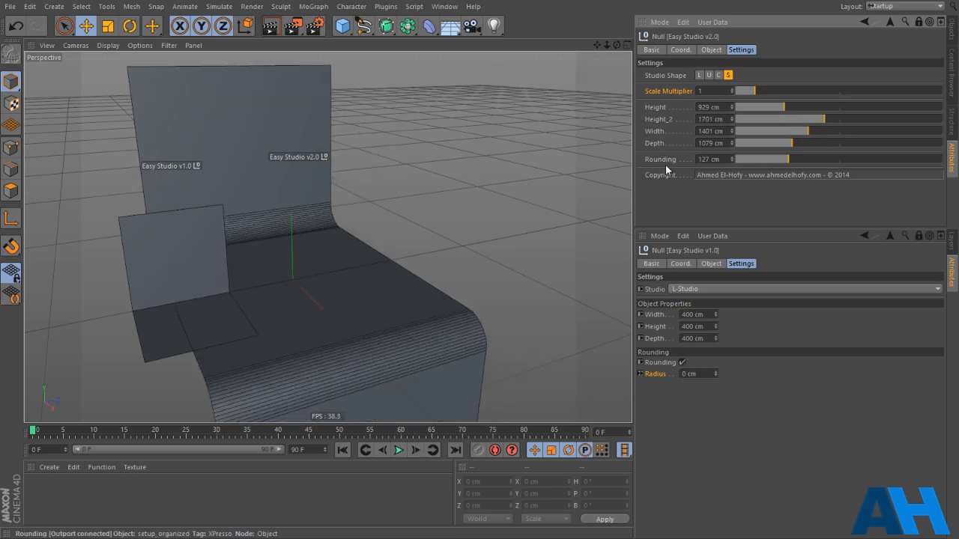
Reset the v2.0 studio to its default L shape at 400 cm per side with 50 cm rounding
right_click(668, 92)
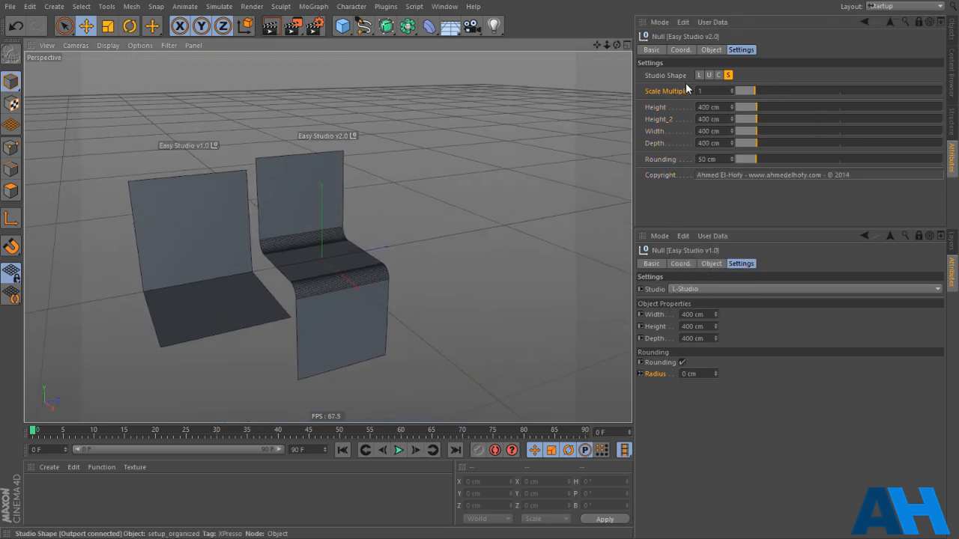
right_click(665, 75)
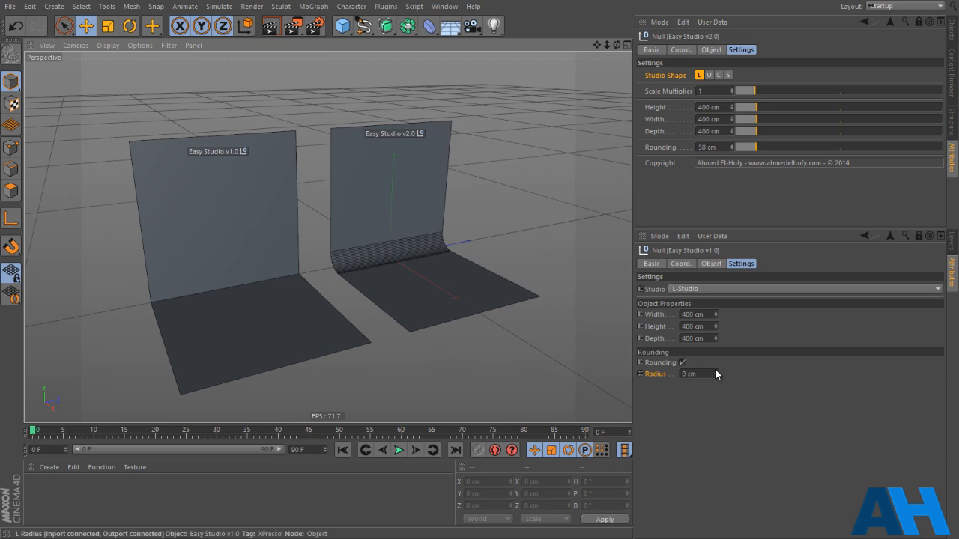
Give the v1.0 studio a rounded bend, settling its radius around 215 cm
drag(689, 375, 716, 374)
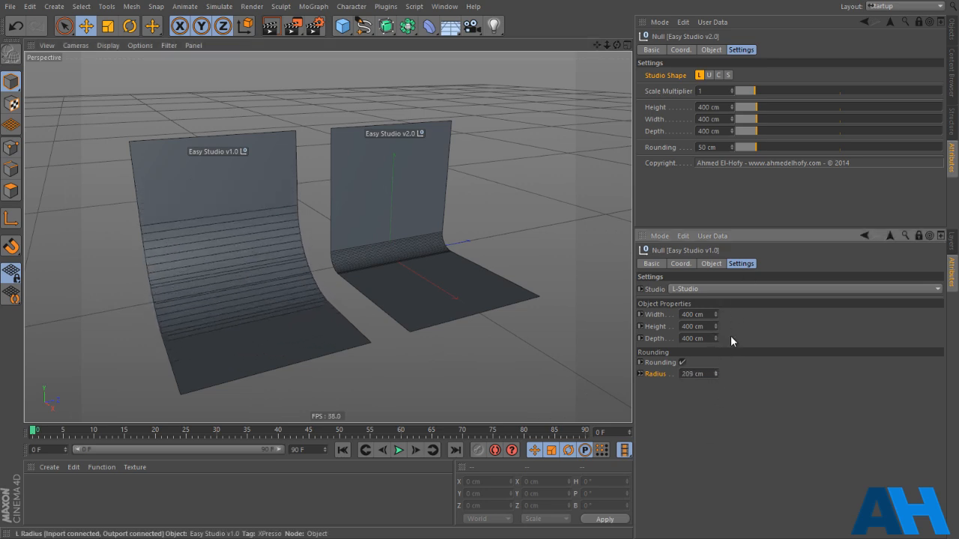
drag(697, 375, 717, 383)
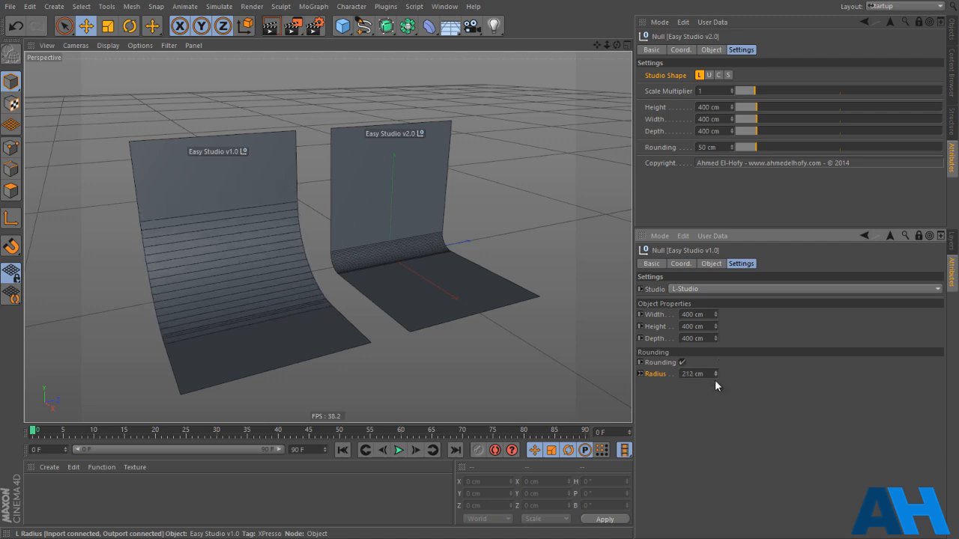
drag(716, 385, 725, 336)
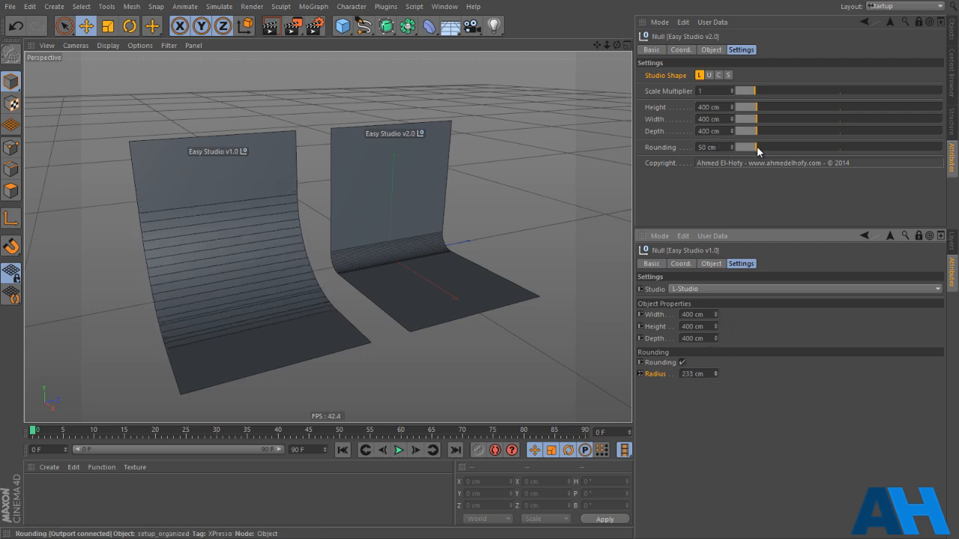
Raise the v2.0 S-shaped studio's rounding to about 246 cm
drag(756, 147, 791, 146)
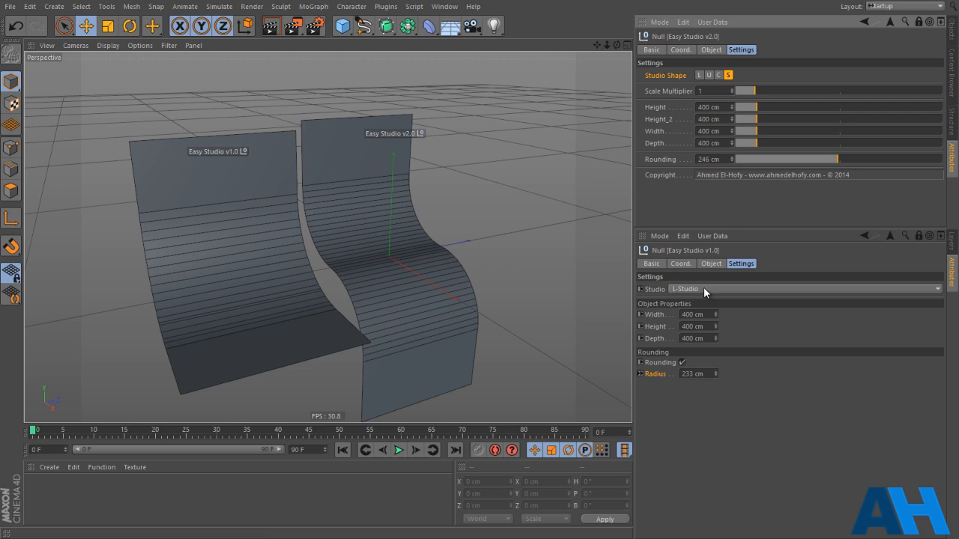
Switch the v1.0 studio to S-Studio and lower the v2.0 rounding to 49 cm
click(786, 289)
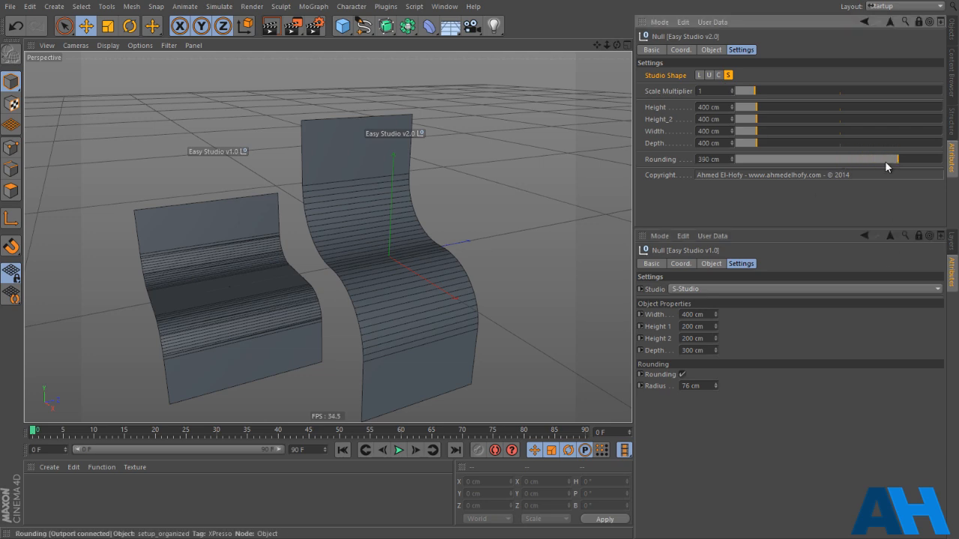
drag(887, 159, 782, 159)
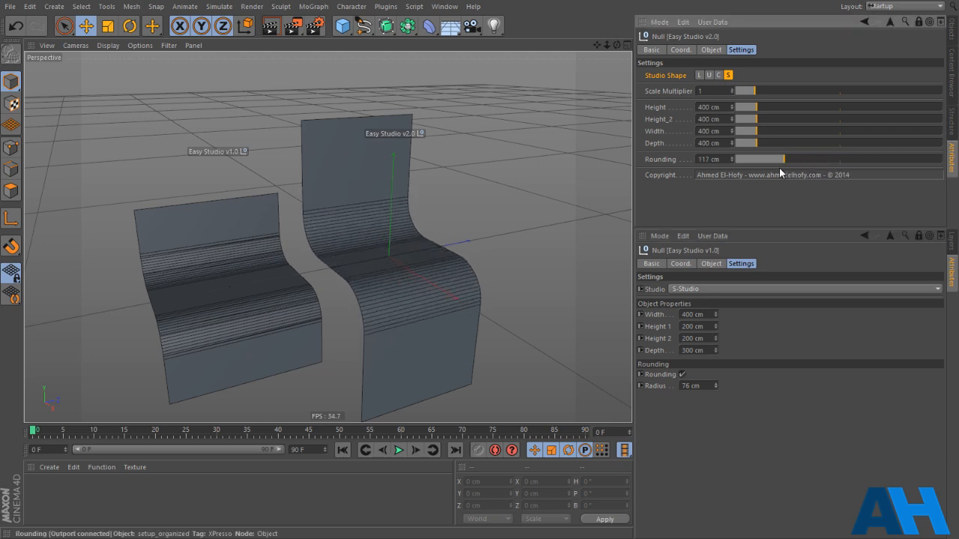
click(806, 288)
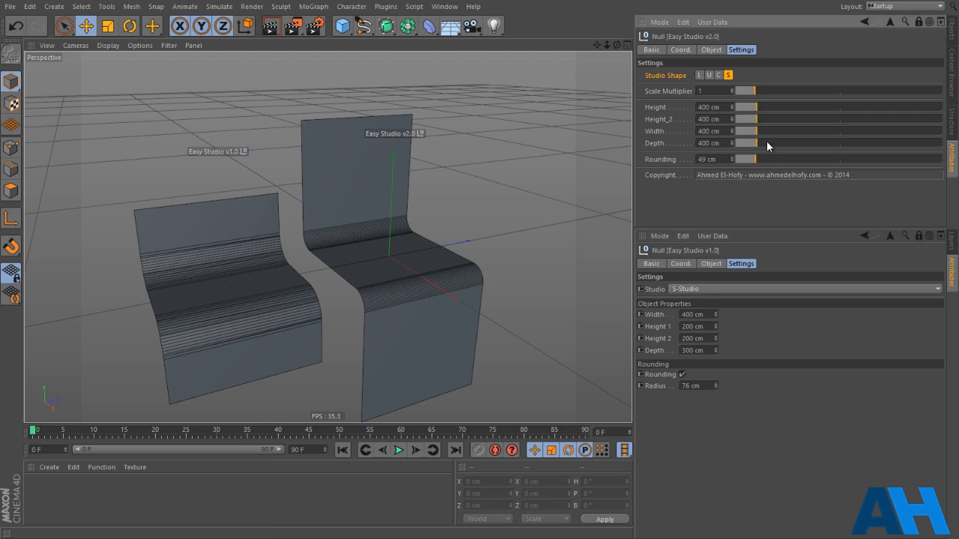
mouse_move(665, 180)
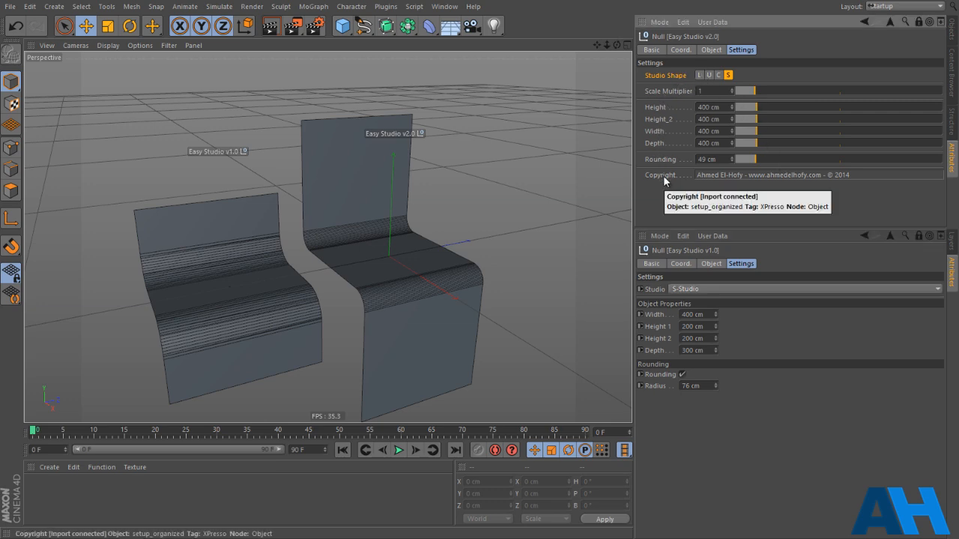